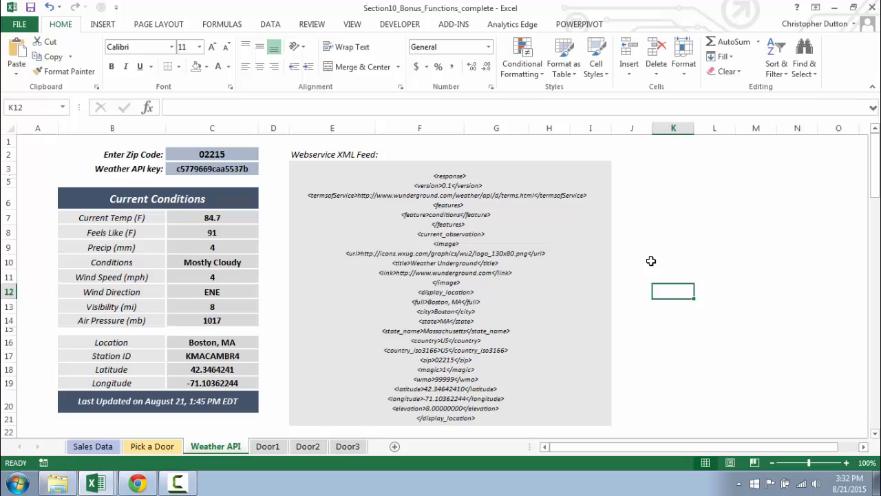
pyautogui.moveTo(332, 241)
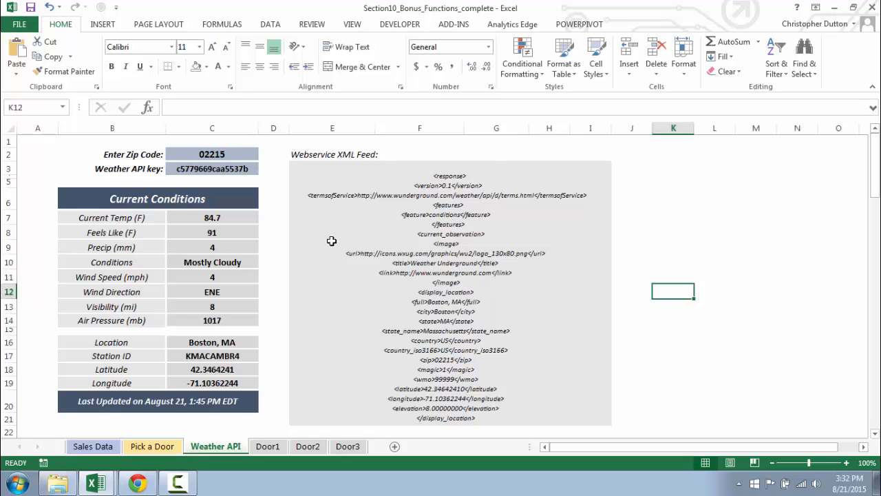
pyautogui.moveTo(501, 240)
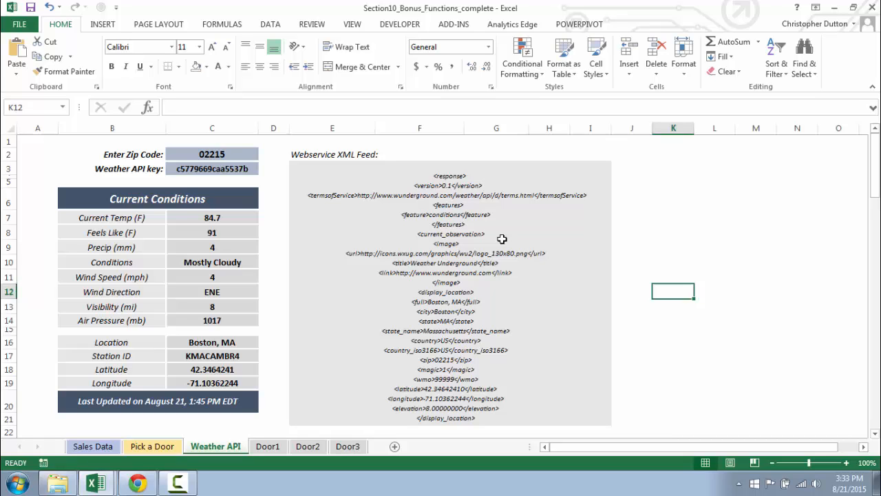
pyautogui.moveTo(243, 152)
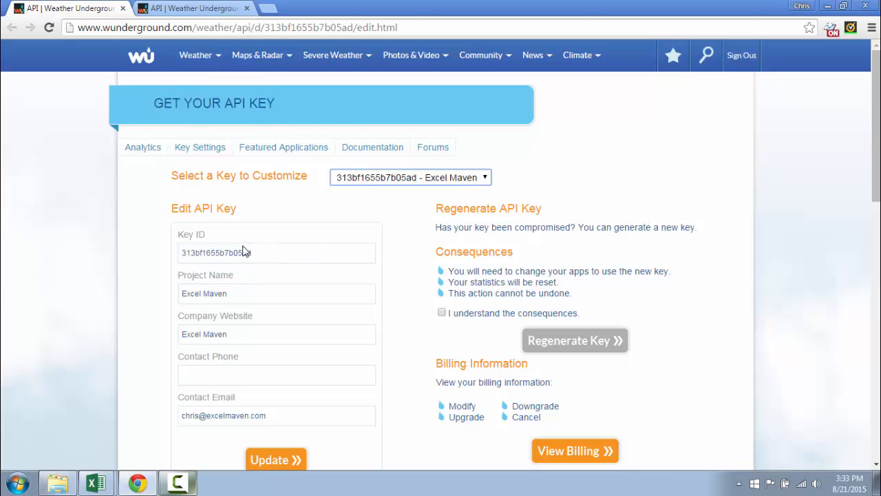
pyautogui.moveTo(269, 220)
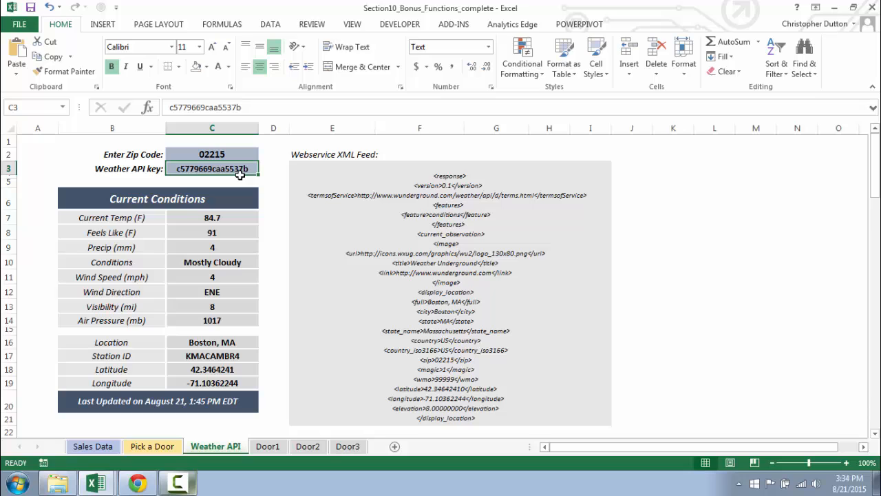
pyautogui.moveTo(243, 154)
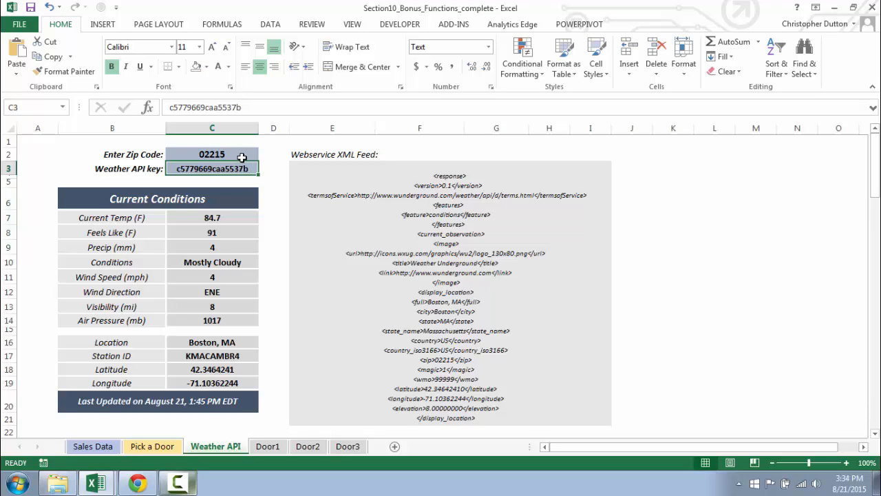
pyautogui.moveTo(320, 181)
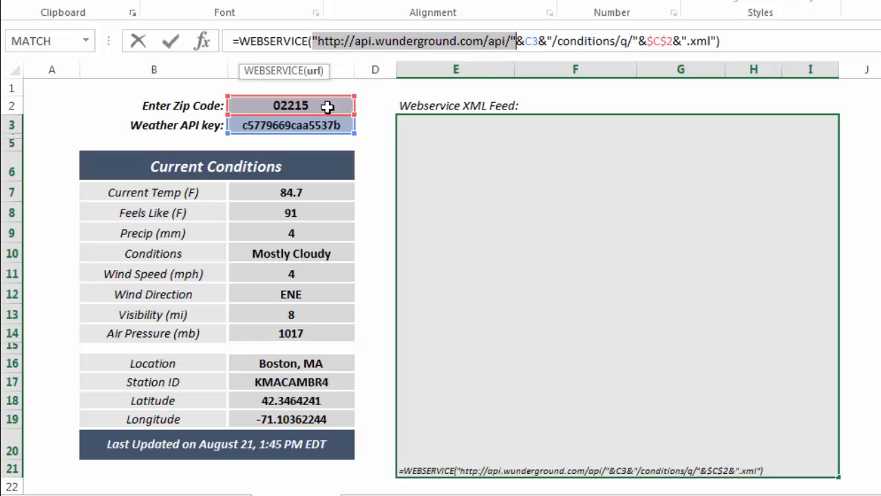
pyautogui.moveTo(319, 135)
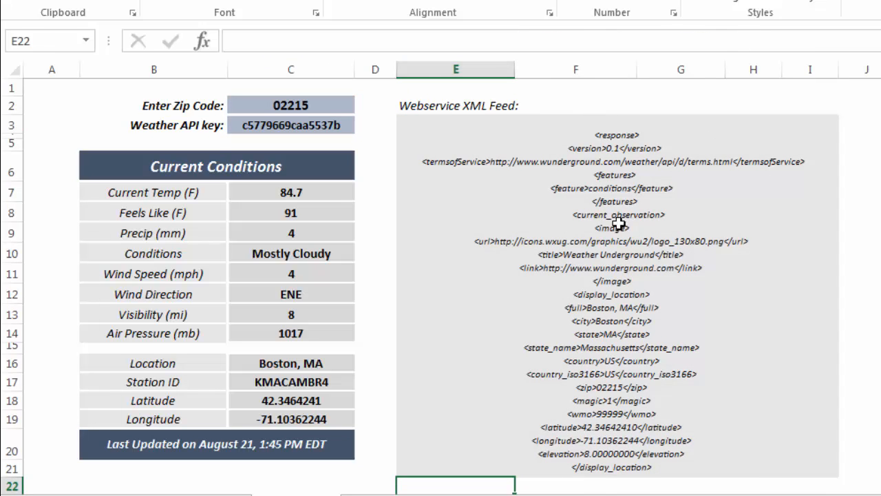
pyautogui.moveTo(575, 376)
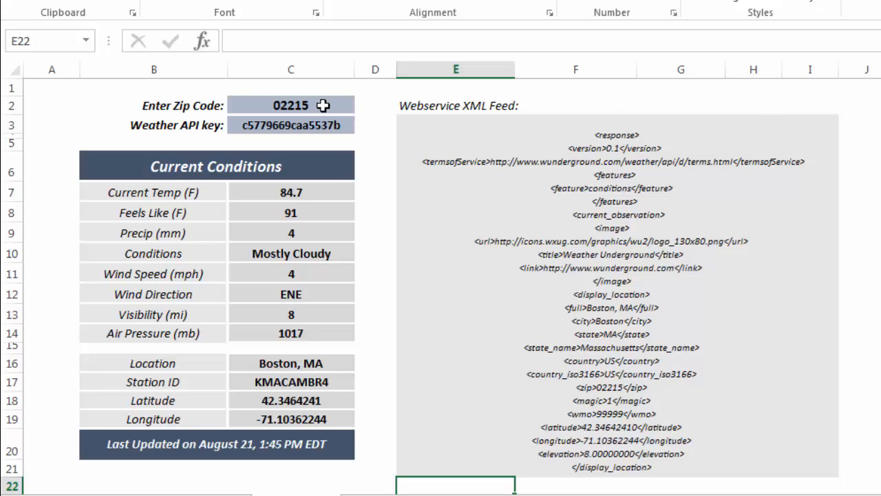
pyautogui.moveTo(626, 202)
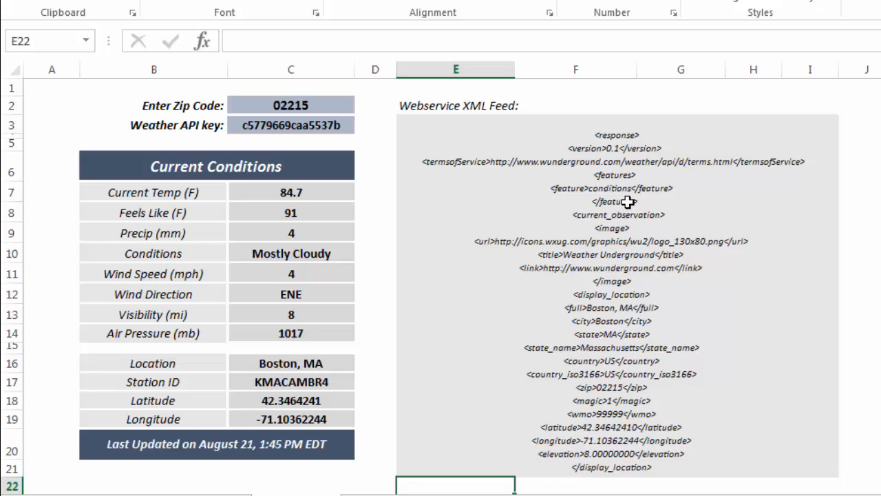
pyautogui.click(291, 193)
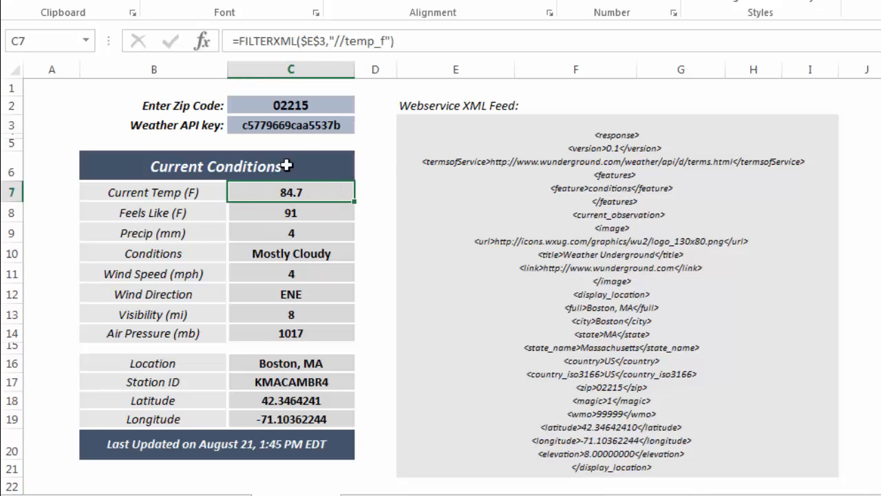
pyautogui.moveTo(355, 180)
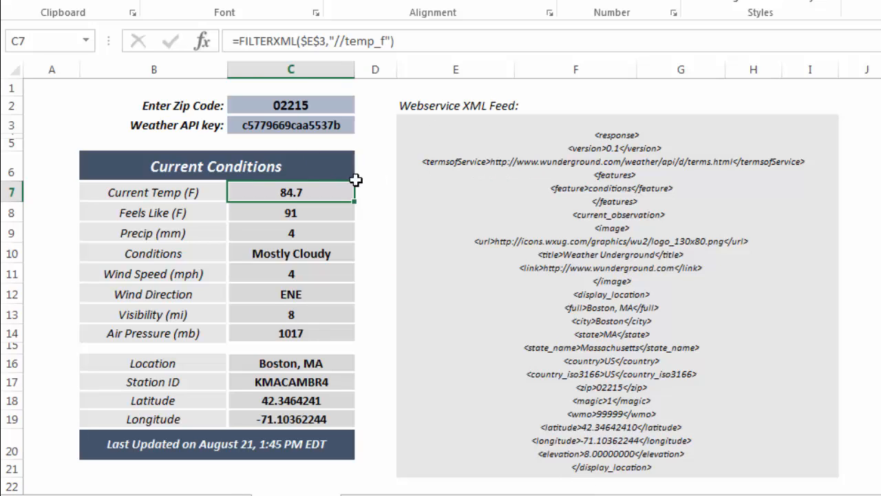
pyautogui.moveTo(305, 165)
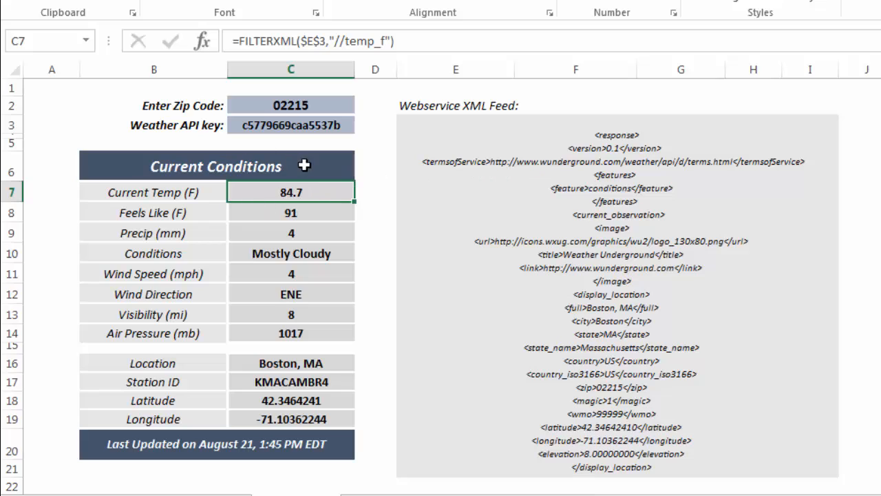
pyautogui.click(174, 193)
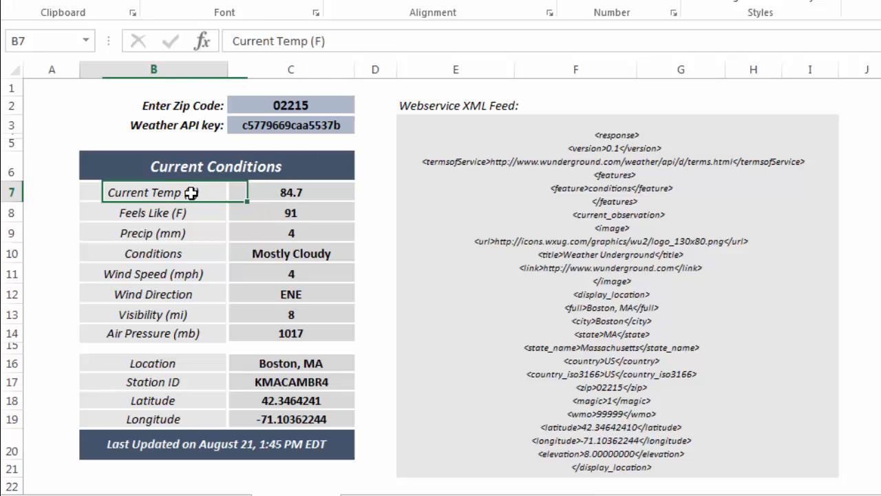
pyautogui.click(152, 212)
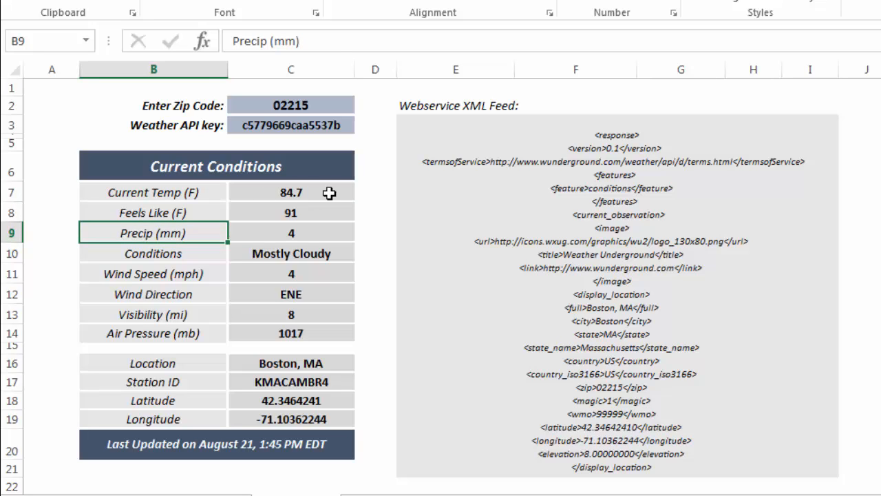
pyautogui.click(291, 192)
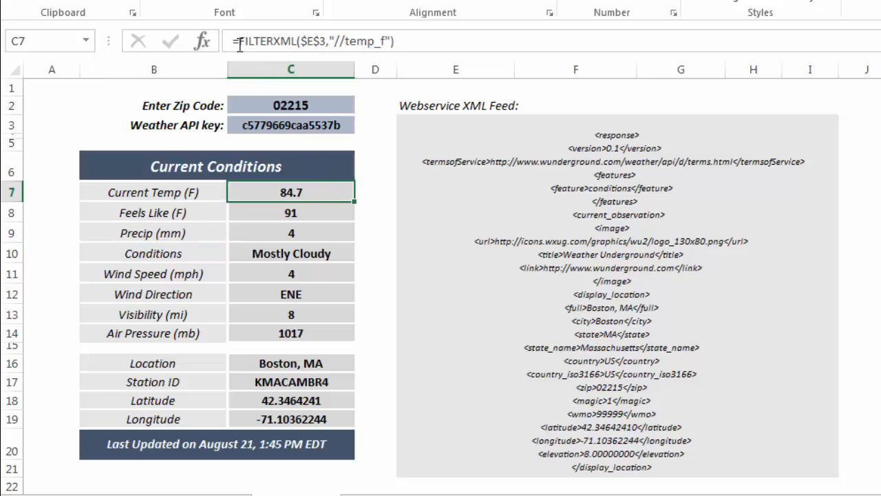
pyautogui.moveTo(461, 95)
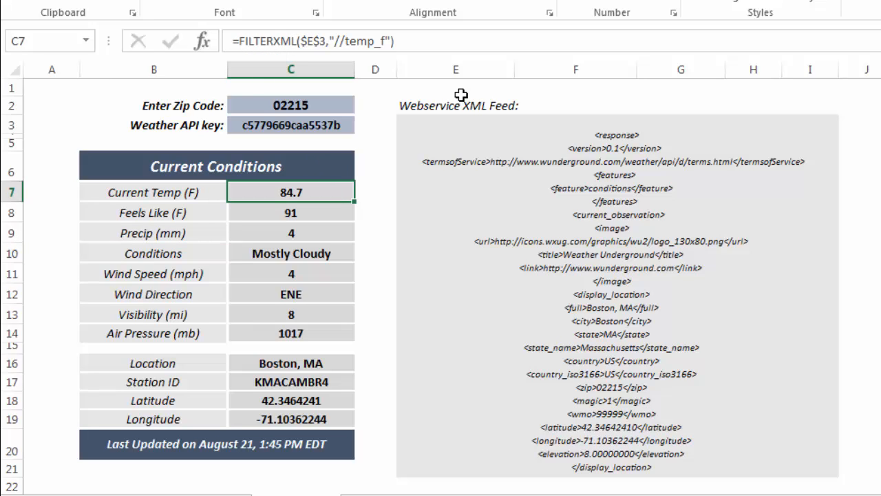
pyautogui.moveTo(677, 423)
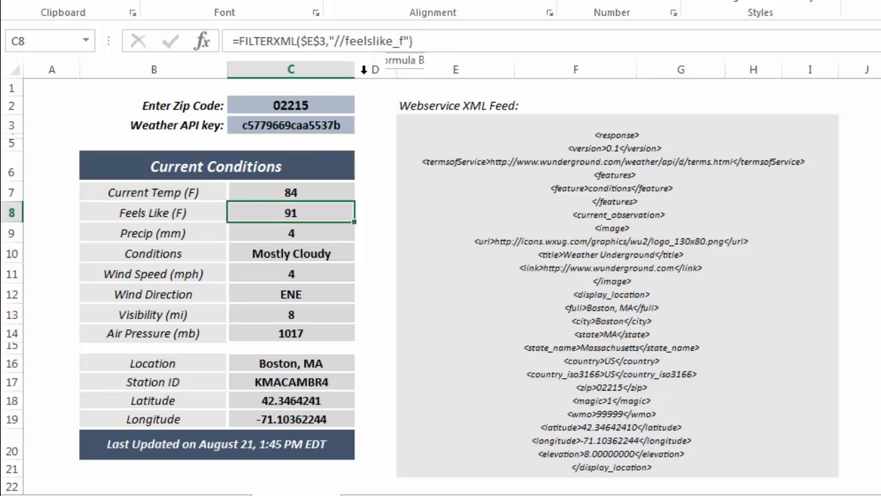
pyautogui.click(291, 233)
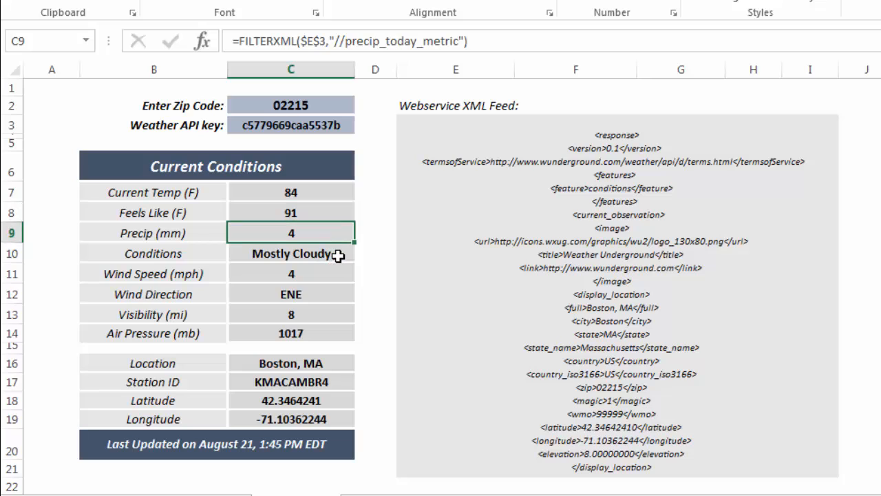
pyautogui.click(291, 253)
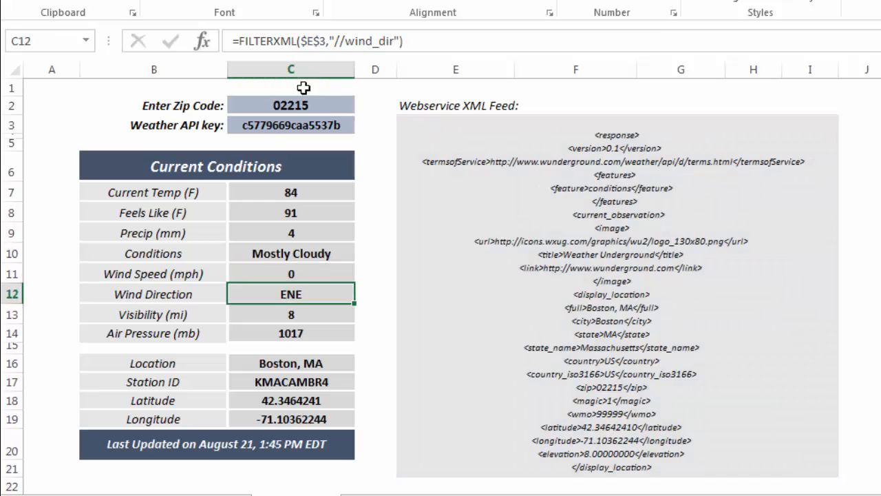
pyautogui.moveTo(330, 31)
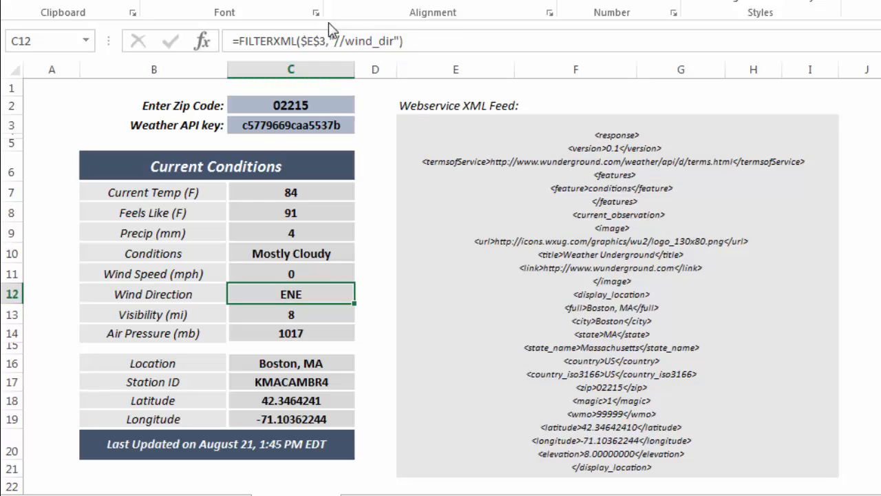
pyautogui.moveTo(411, 41)
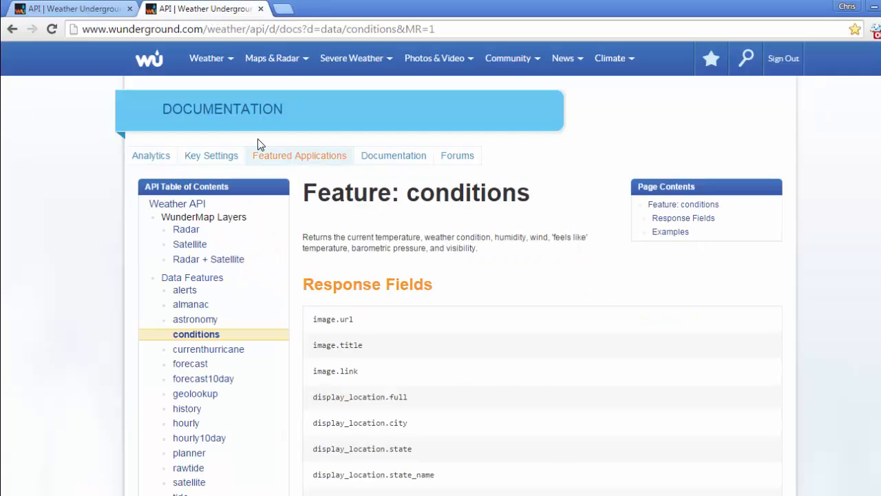
pyautogui.scroll(-3)
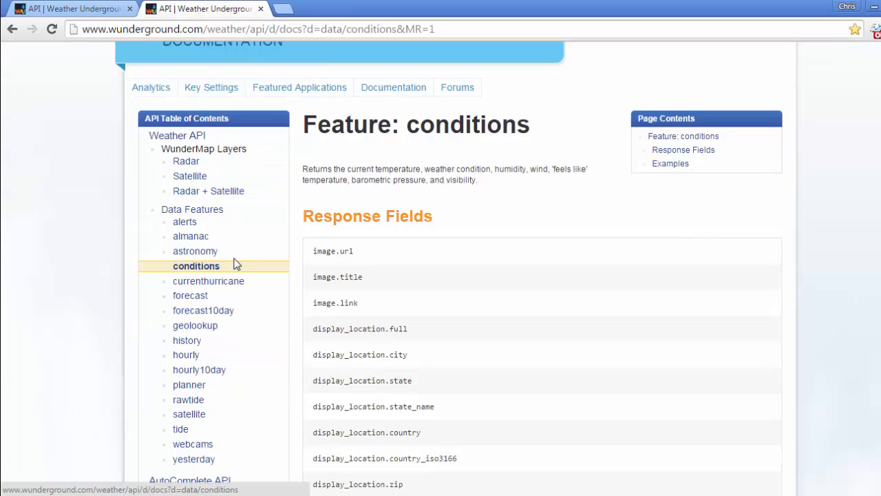
pyautogui.scroll(-3)
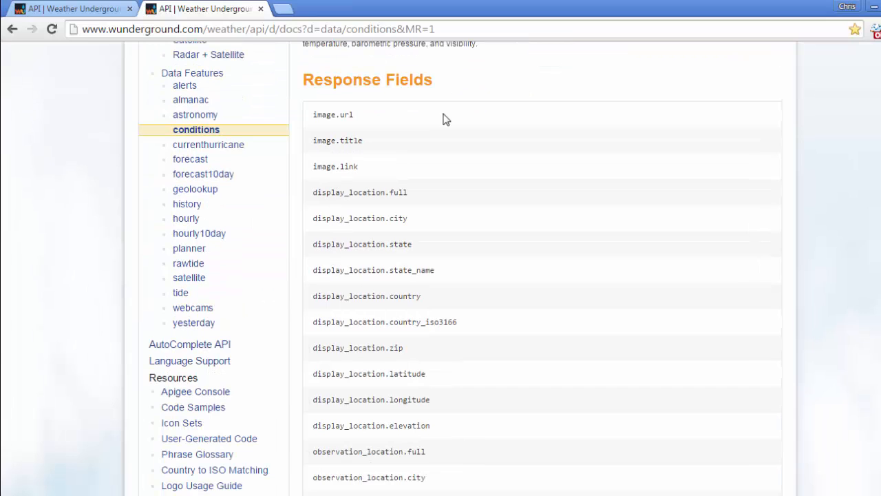
pyautogui.scroll(-3)
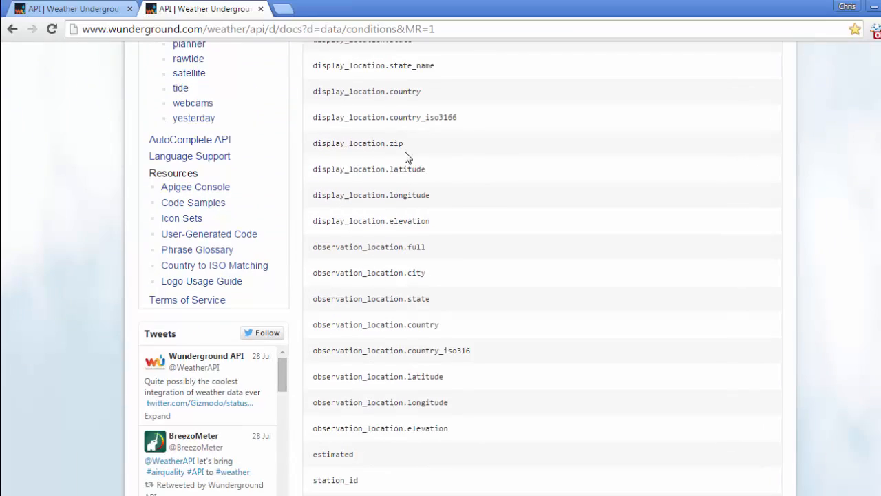
pyautogui.scroll(-3)
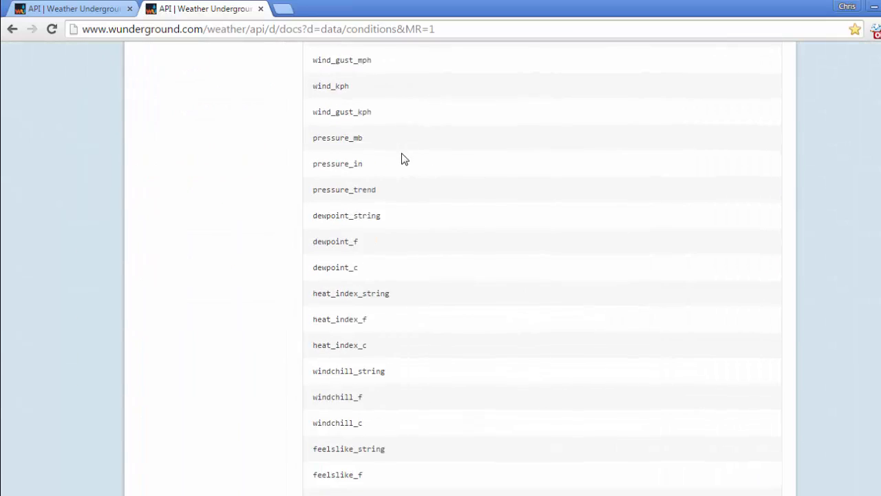
pyautogui.scroll(-3)
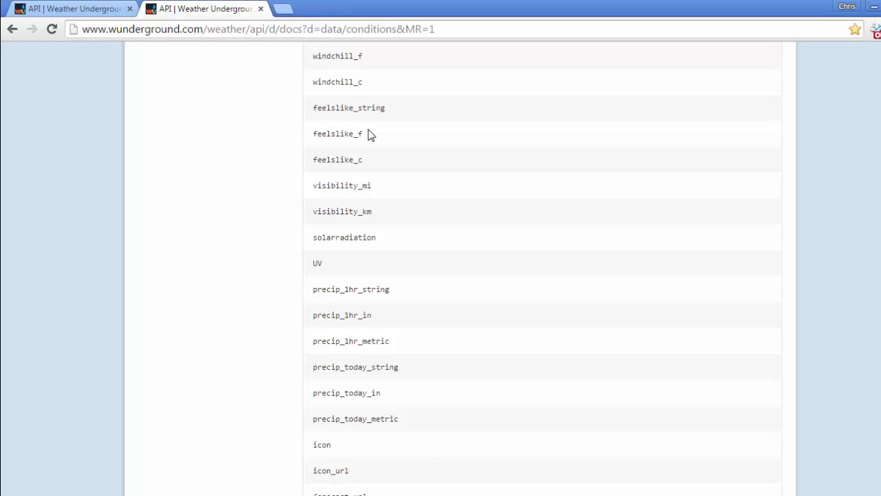
pyautogui.scroll(3)
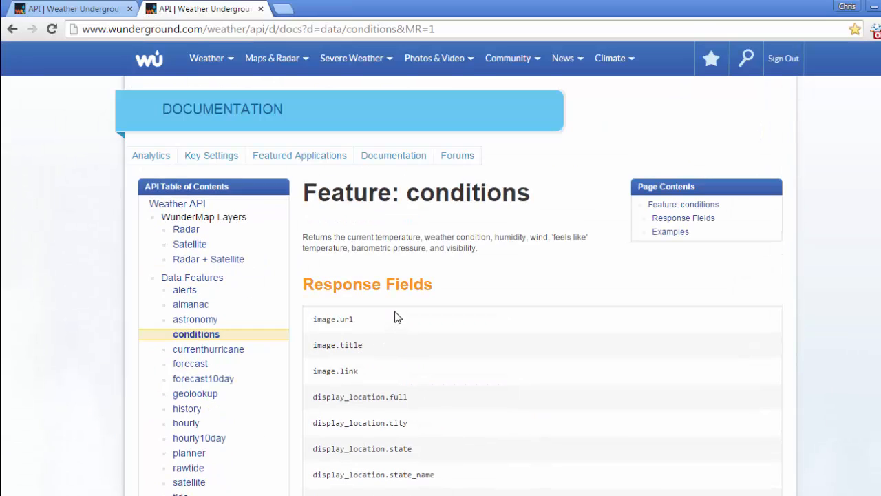
pyautogui.moveTo(397, 268)
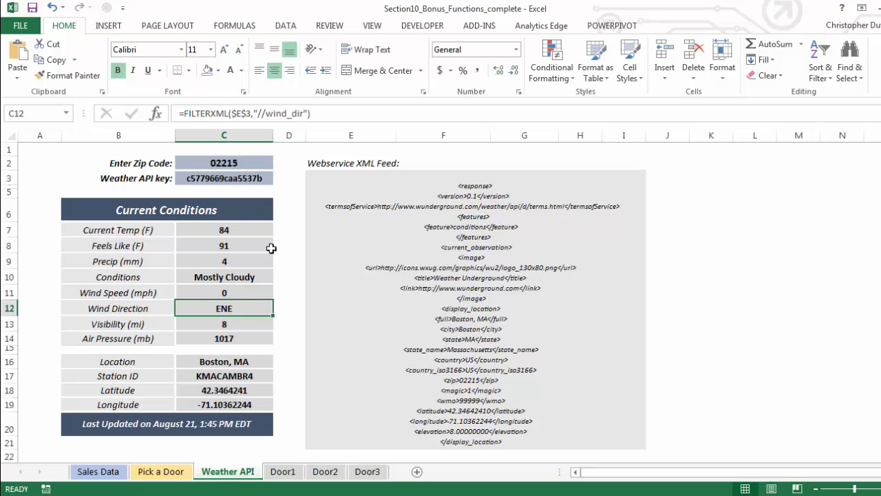
pyautogui.moveTo(275, 112)
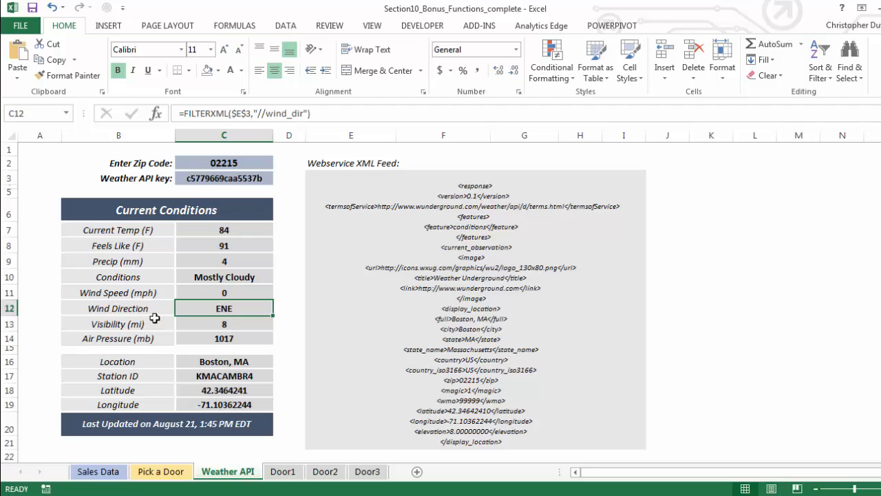
pyautogui.click(223, 338)
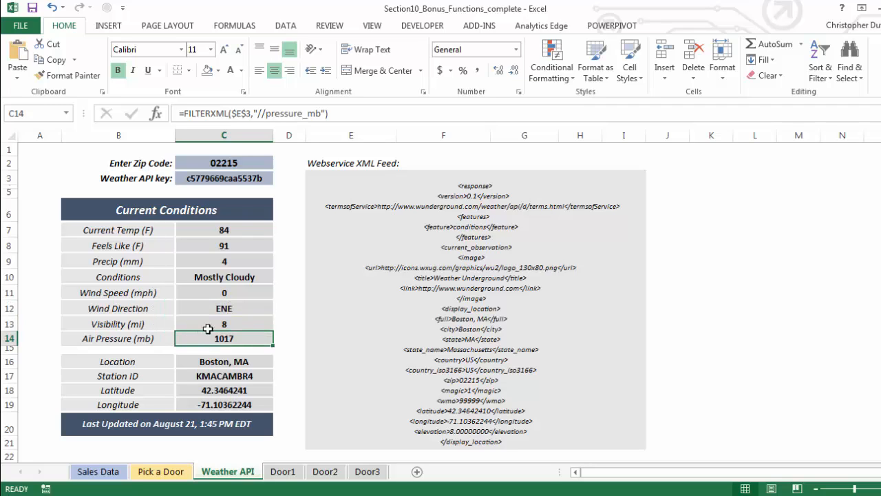
pyautogui.scroll(-3)
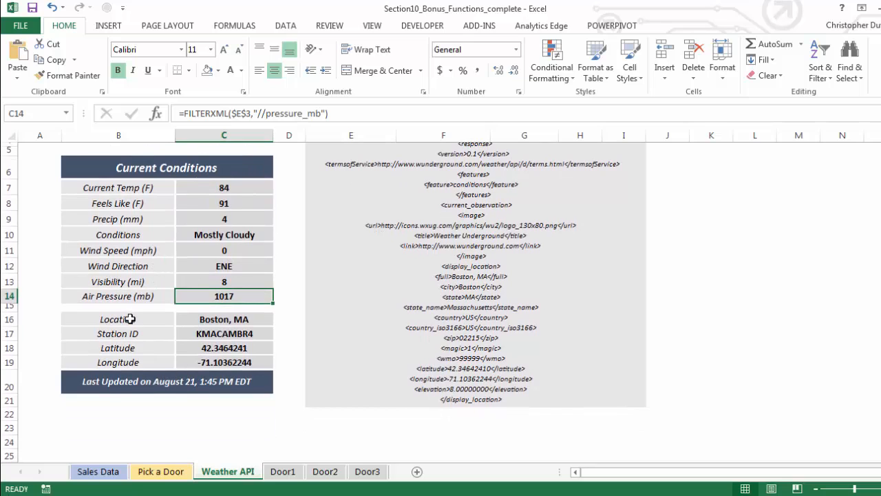
pyautogui.click(223, 319)
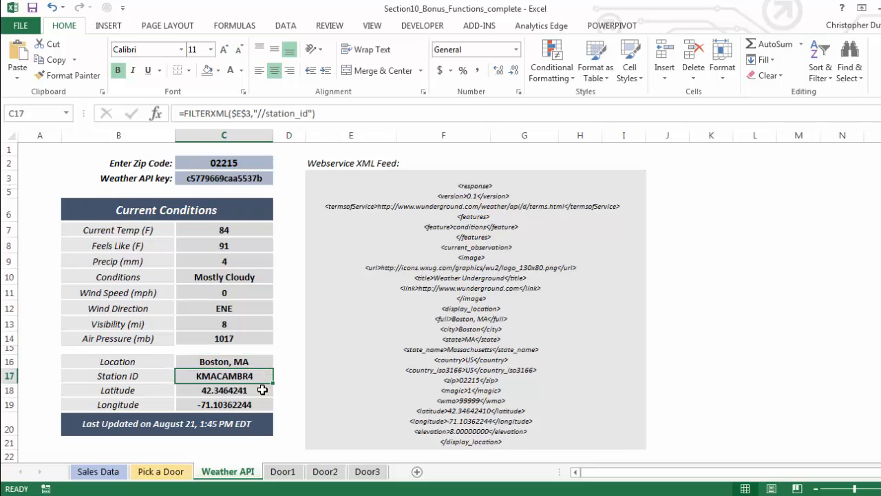
pyautogui.click(166, 424)
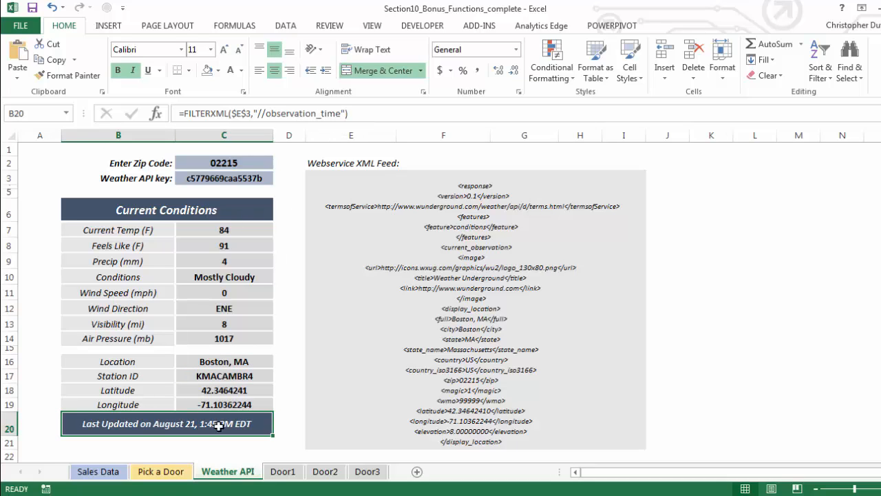
pyautogui.moveTo(182, 350)
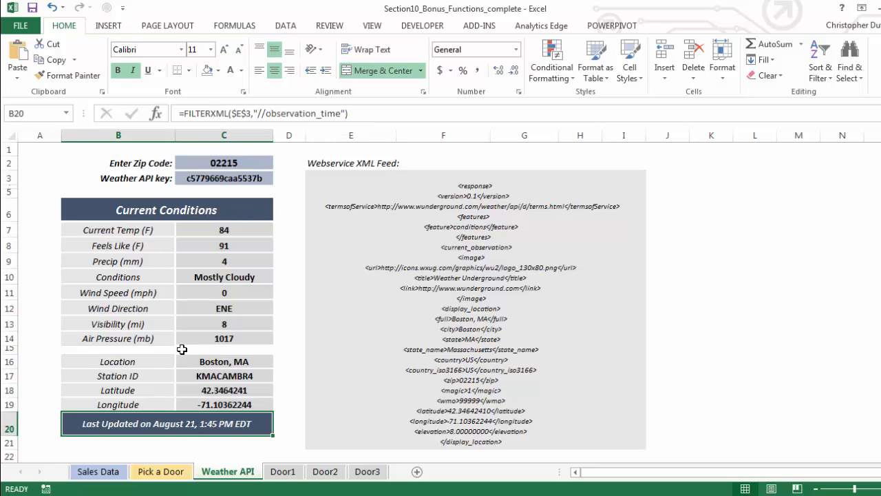
pyautogui.click(223, 162)
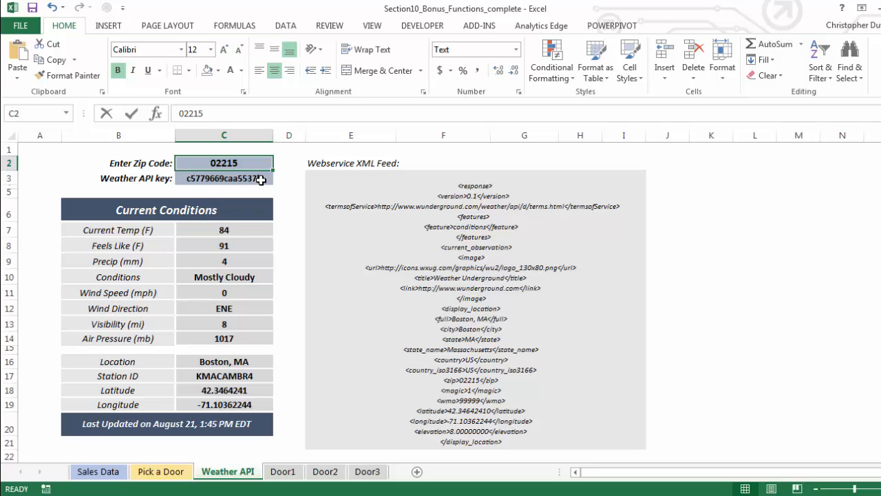
# Step: Enter zip code 90210, then replace it with 01740 to refresh Bolton, MA conditions
pyautogui.write('90210')
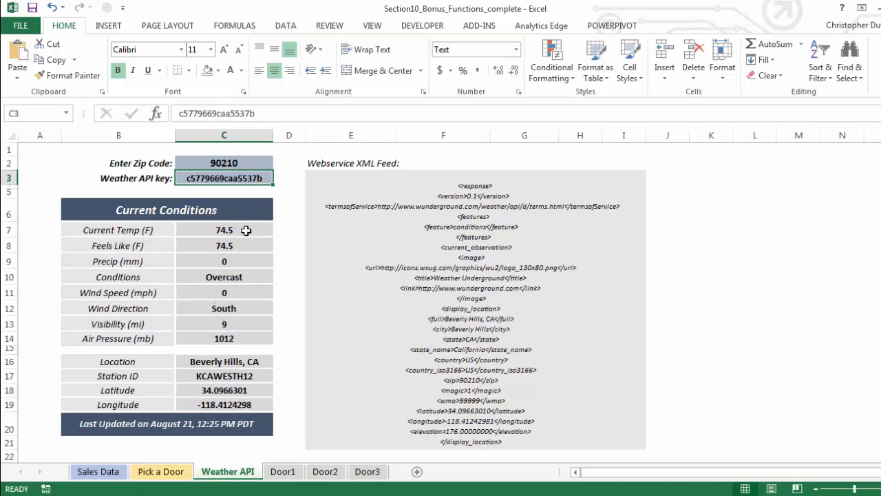
pyautogui.moveTo(248, 281)
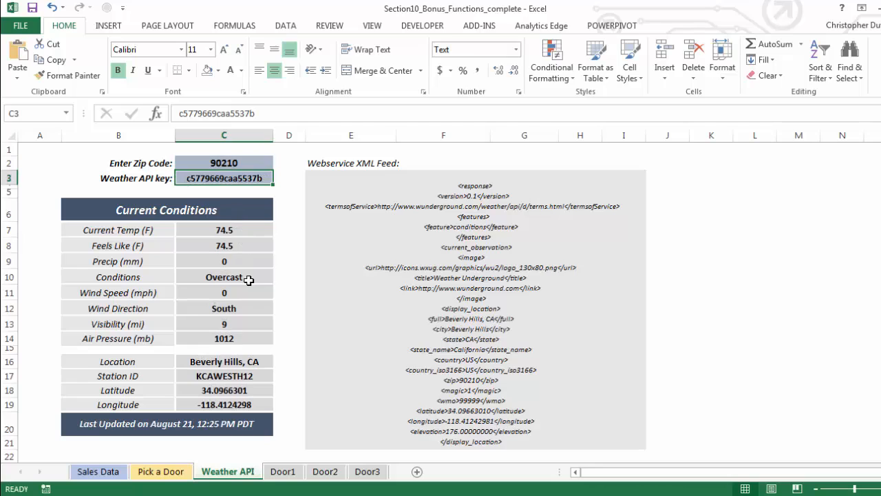
pyautogui.moveTo(241, 307)
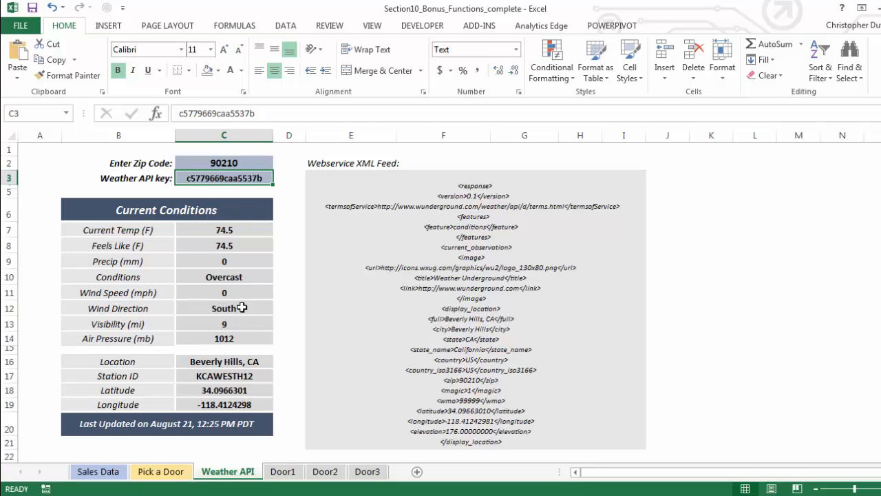
pyautogui.moveTo(243, 330)
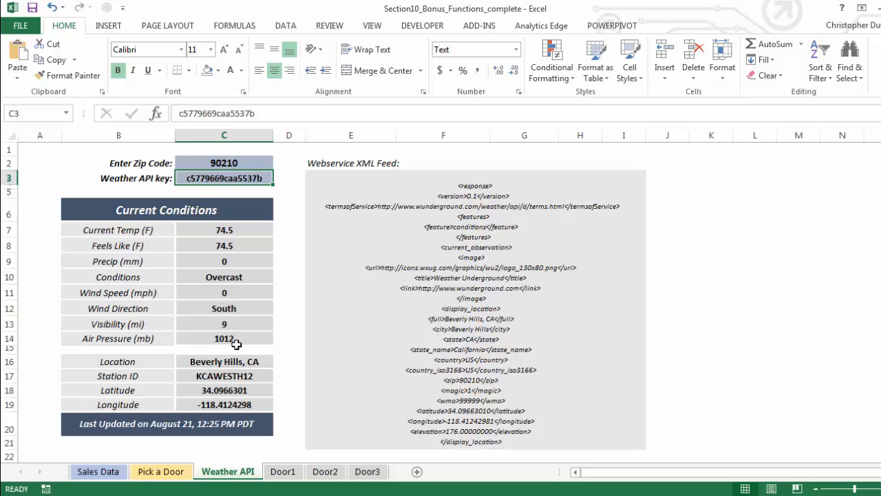
pyautogui.moveTo(246, 422)
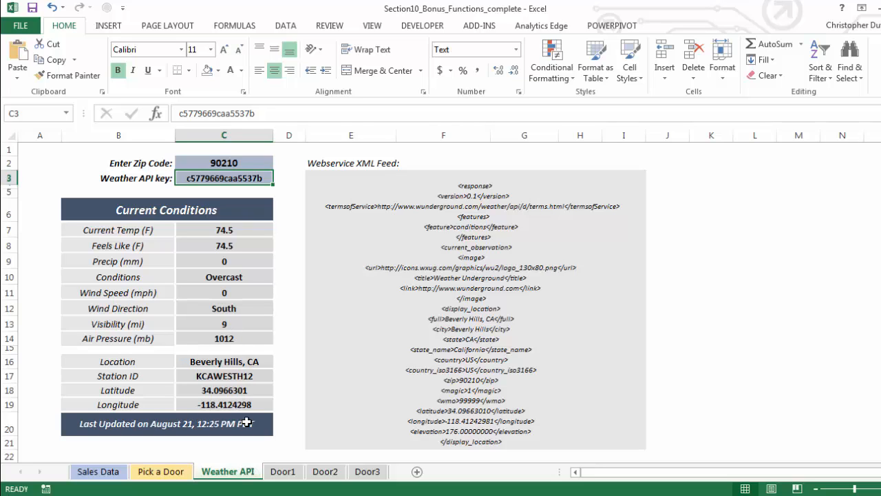
pyautogui.moveTo(239, 435)
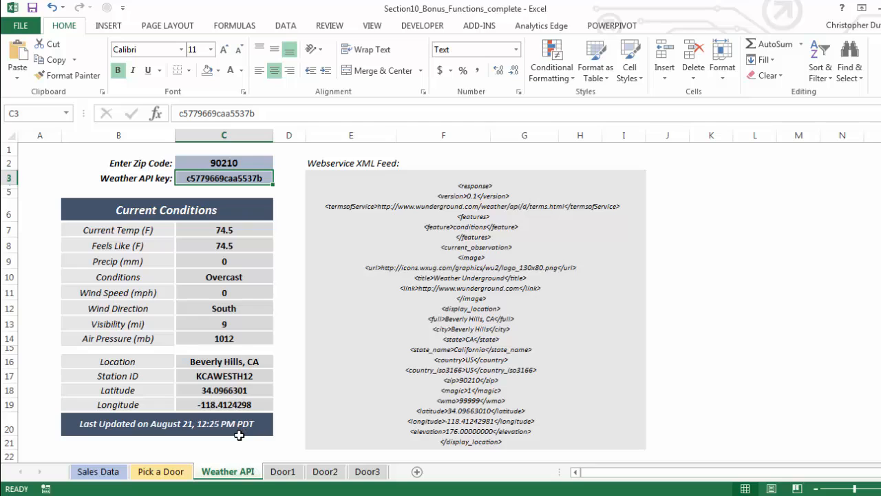
pyautogui.click(223, 163)
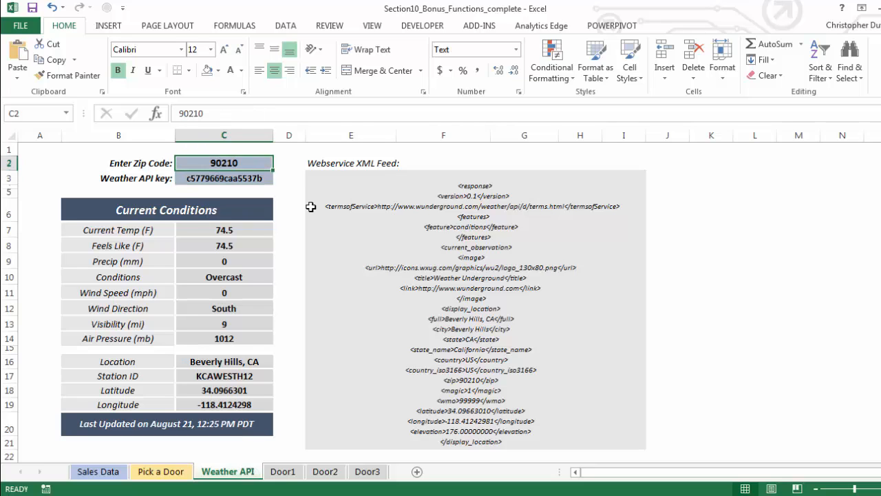
pyautogui.write('0174')
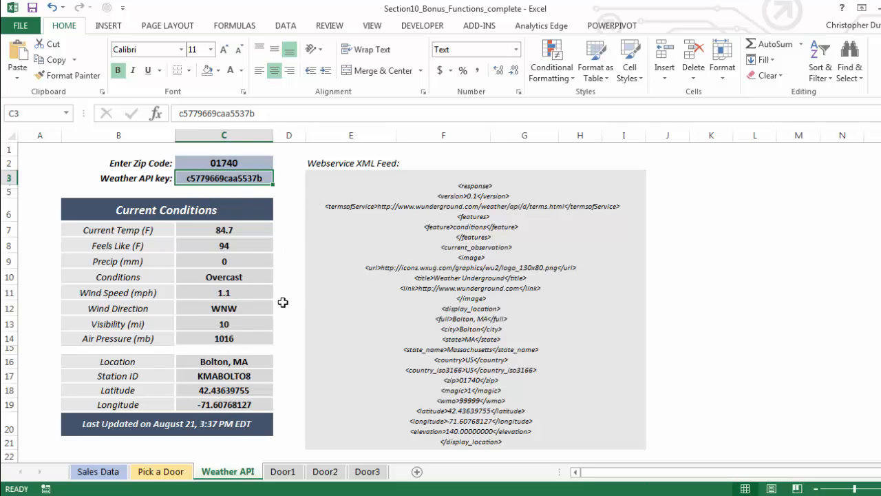
pyautogui.moveTo(283, 179)
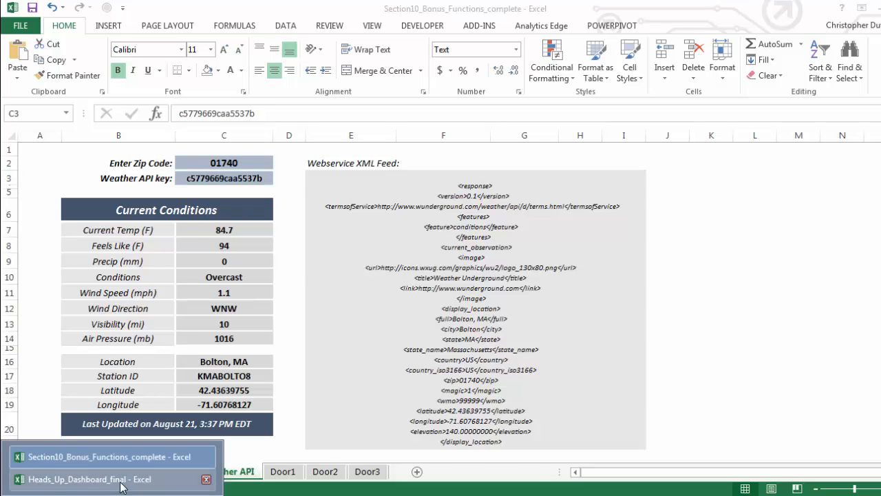
# Step: Switch to the Heads_Up_Dashboard_final workbook showing the Cambridge accident map
pyautogui.click(89, 479)
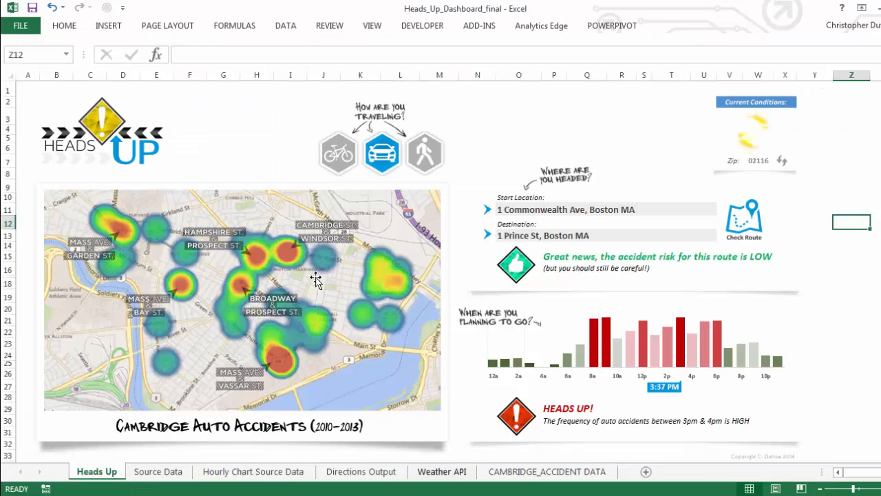
pyautogui.moveTo(405, 198)
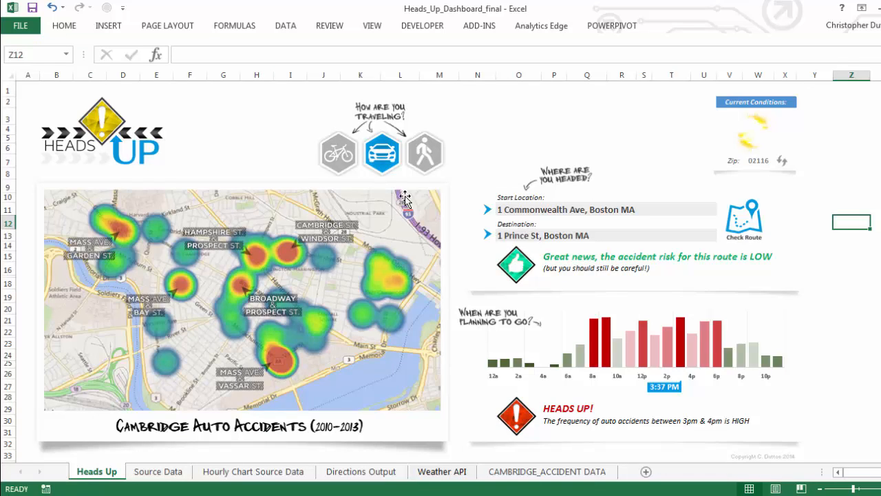
pyautogui.moveTo(474, 139)
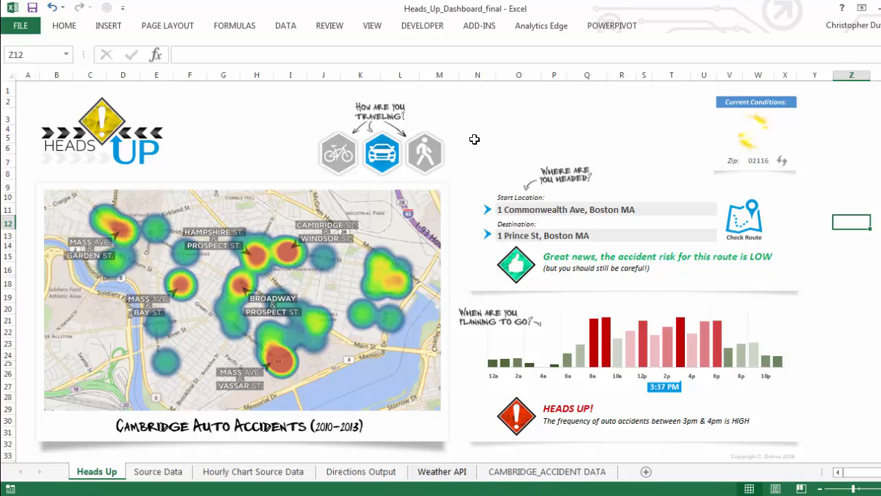
pyautogui.moveTo(457, 163)
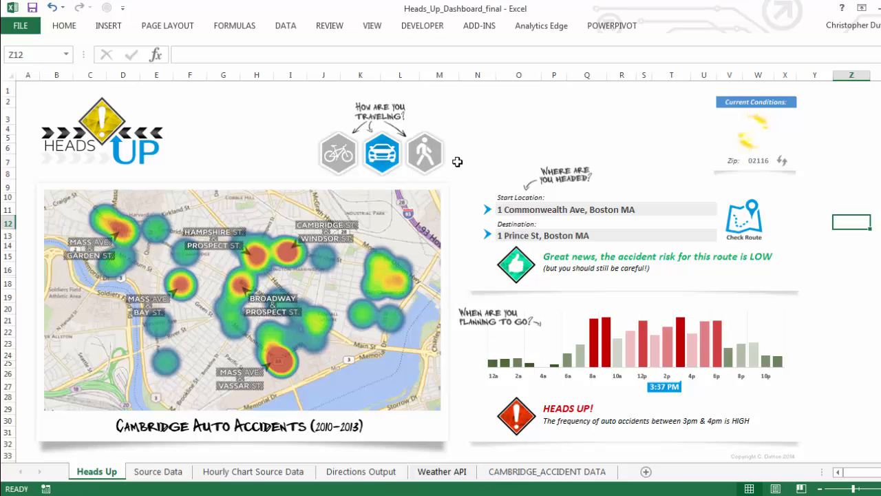
pyautogui.moveTo(135, 202)
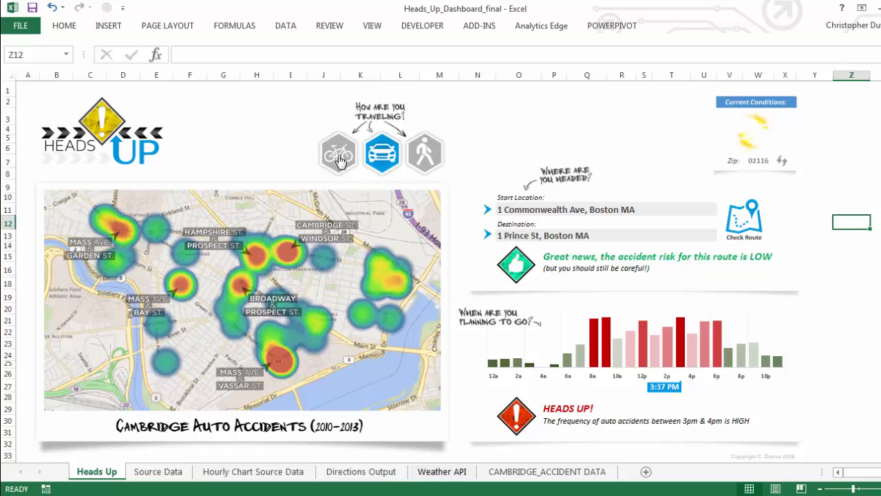
pyautogui.moveTo(338, 158)
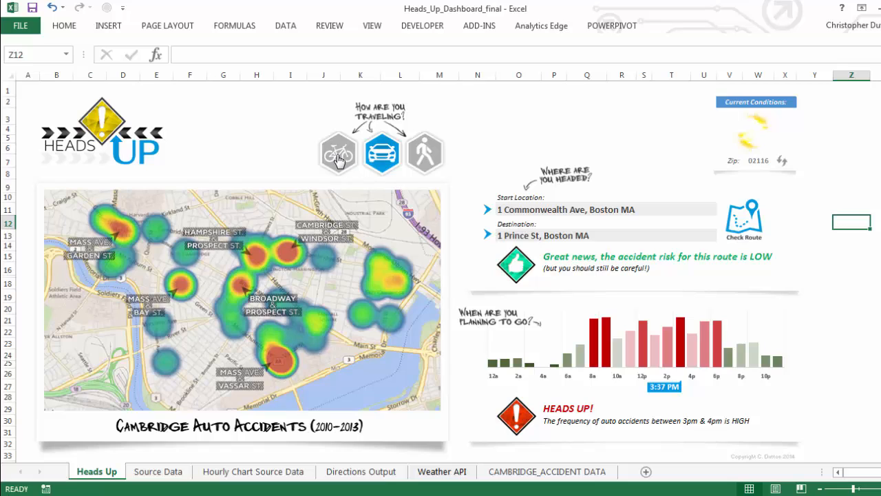
pyautogui.moveTo(416, 240)
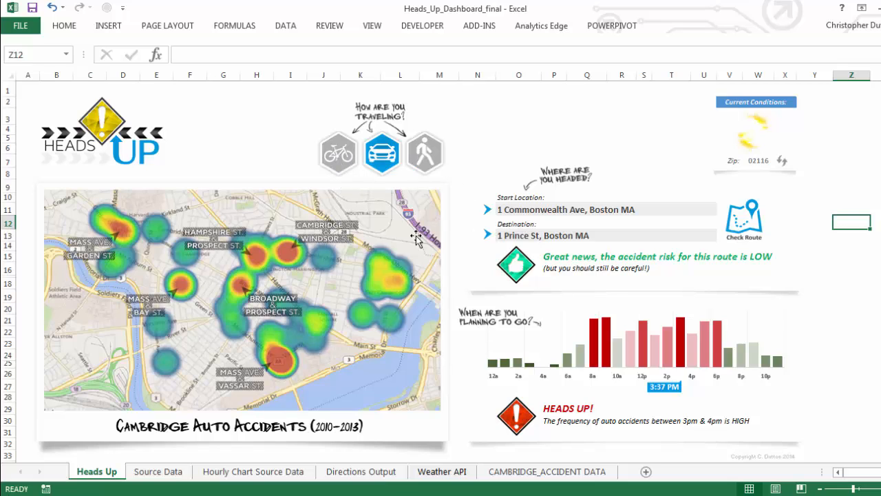
pyautogui.moveTo(719, 72)
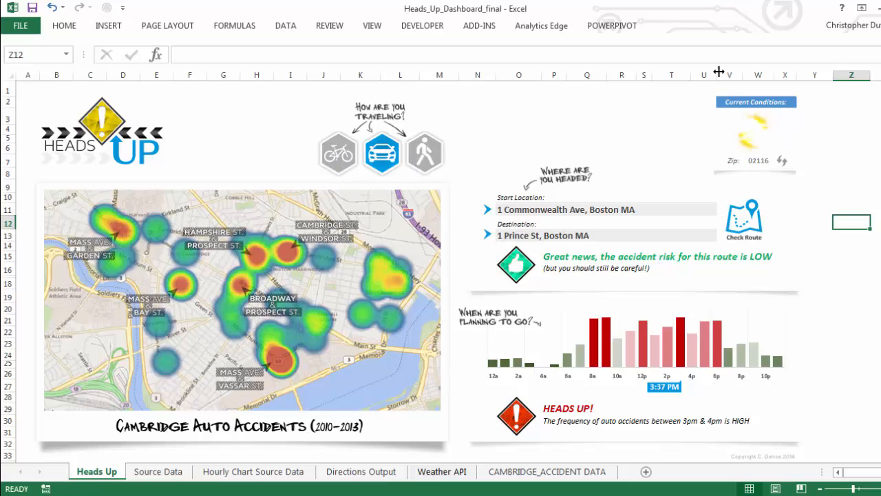
pyautogui.moveTo(810, 190)
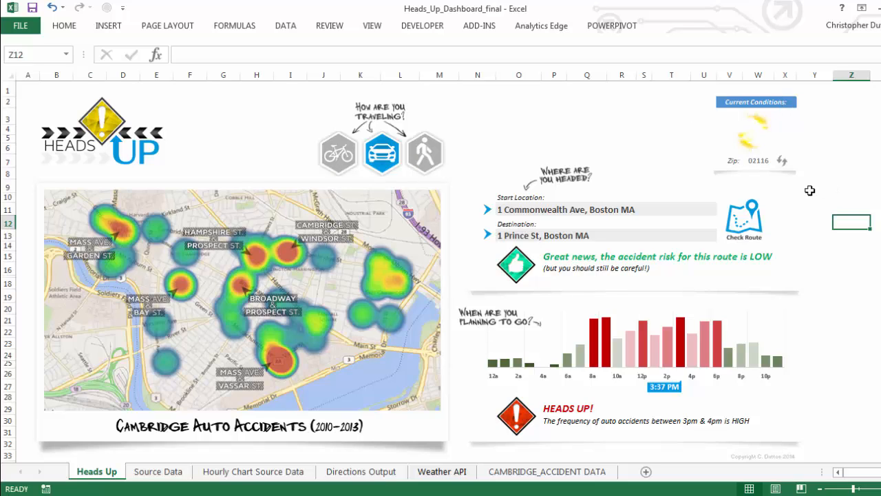
pyautogui.moveTo(810, 191)
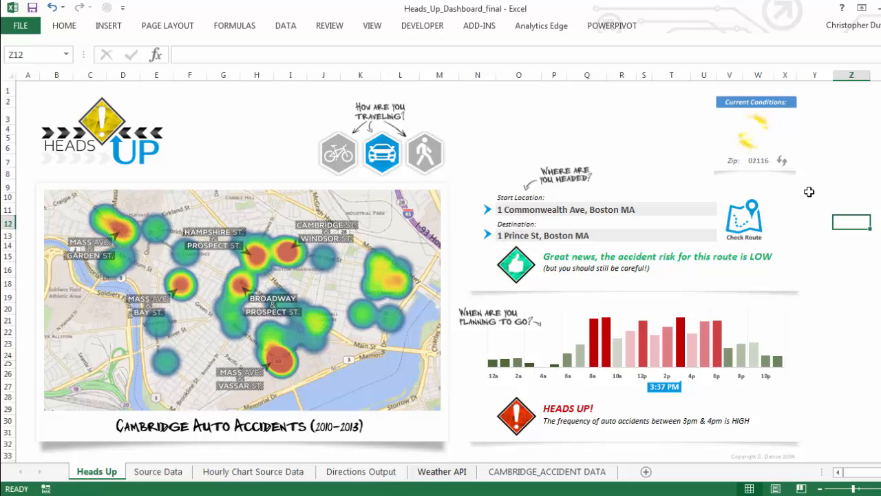
pyautogui.moveTo(591, 231)
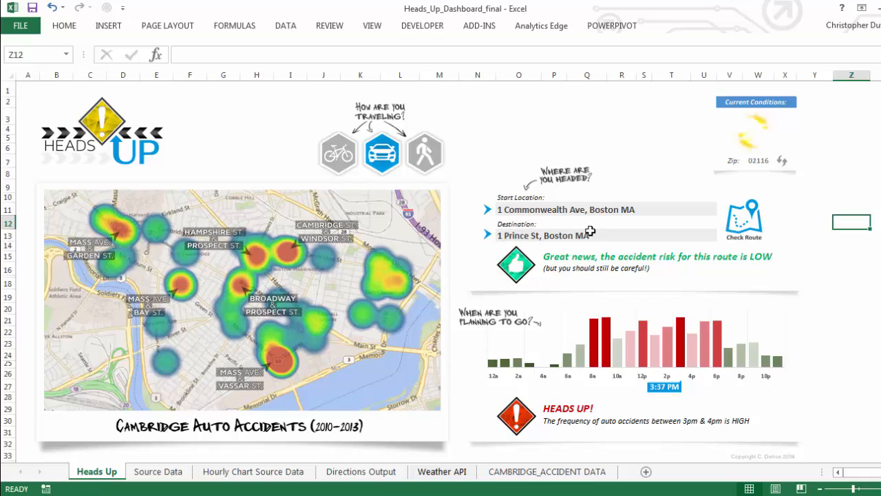
# Step: Enter destination 1 Spring St, Cambridge, MA and check the route, now MODERATE risk
pyautogui.click(589, 234)
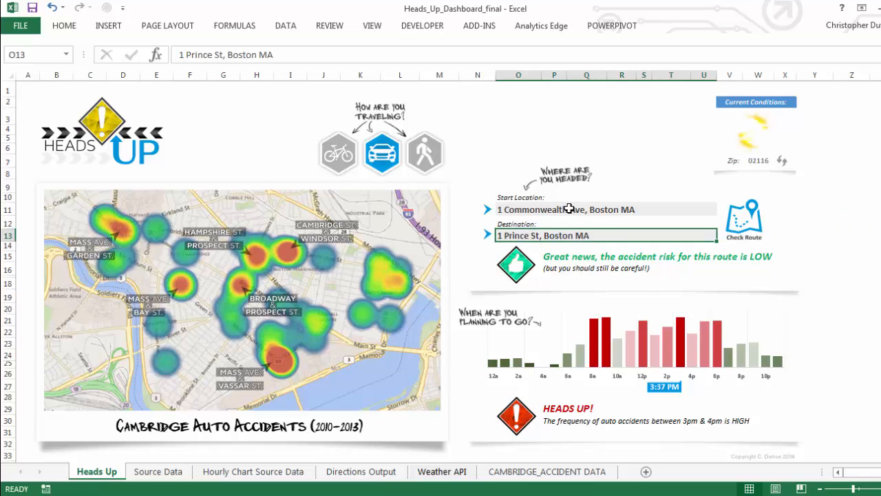
pyautogui.moveTo(613, 246)
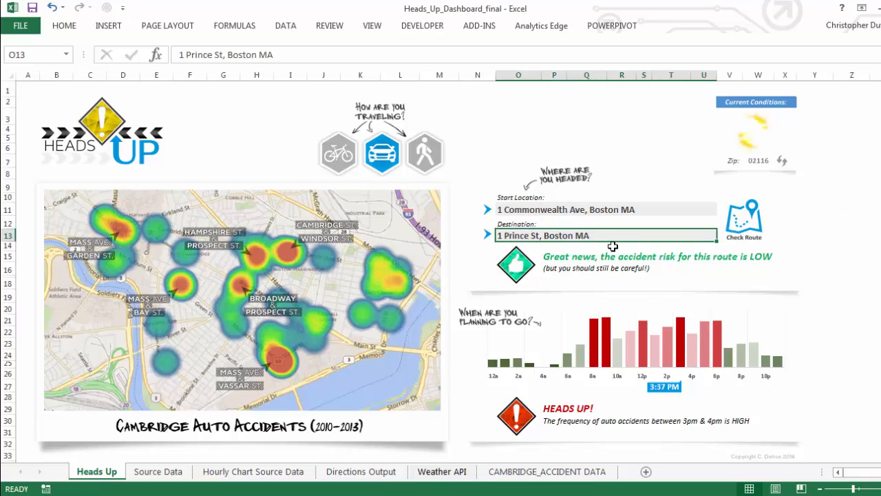
pyautogui.write('1 Spring')
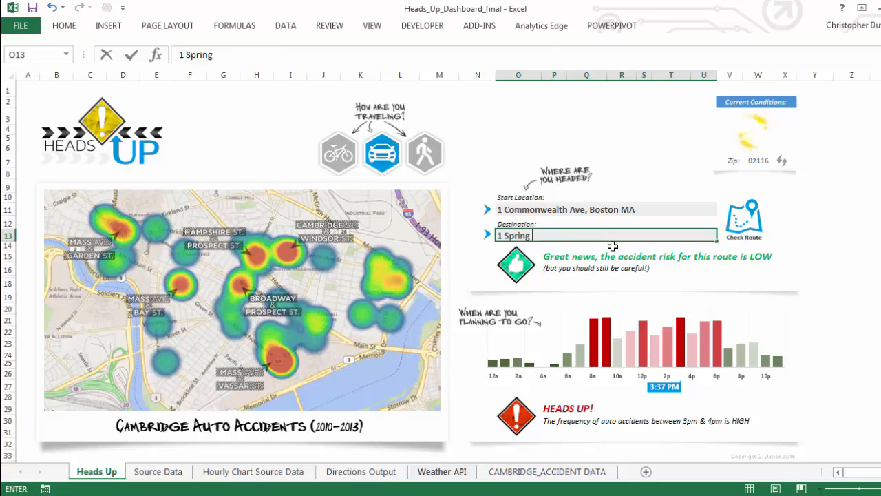
pyautogui.write('St, Cambridge, MA')
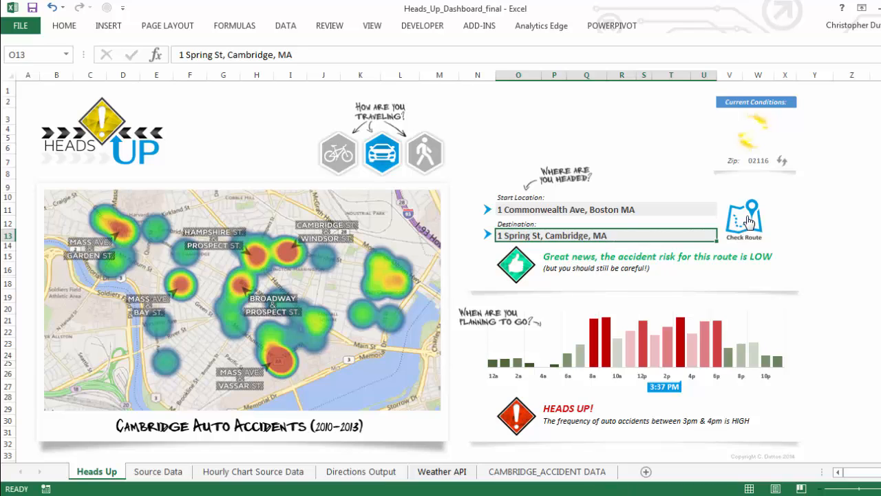
pyautogui.click(744, 215)
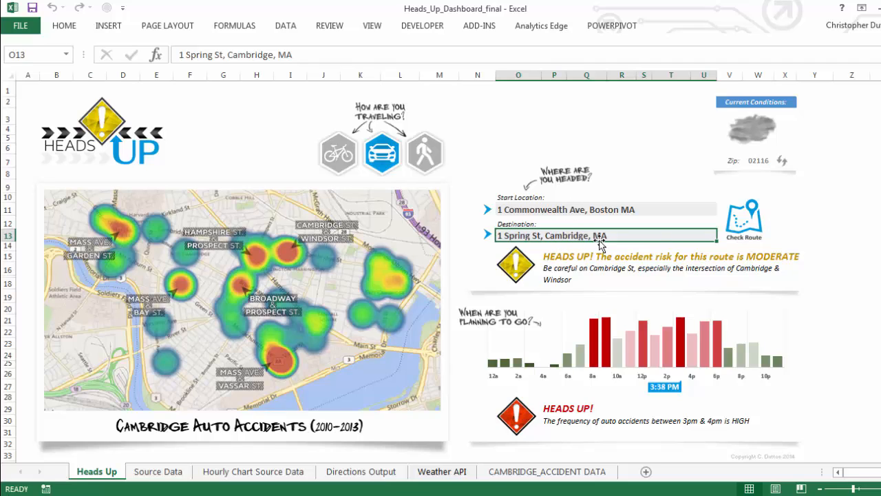
pyautogui.moveTo(686, 267)
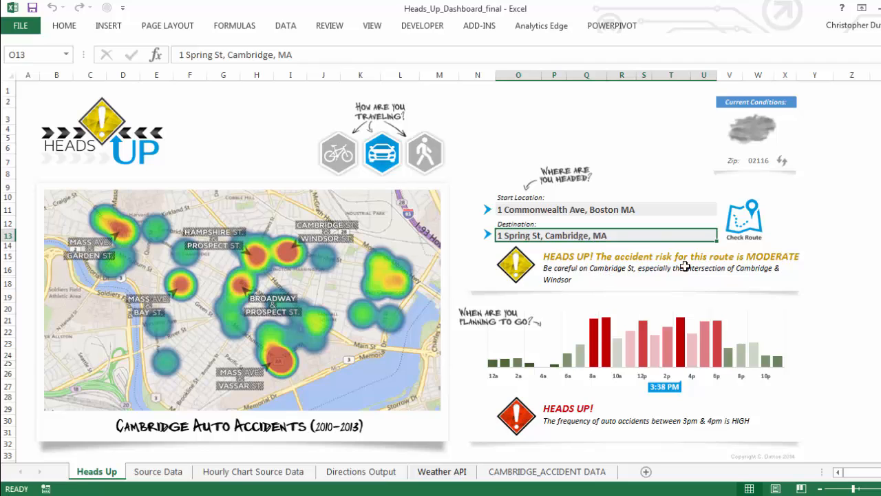
pyautogui.moveTo(766, 282)
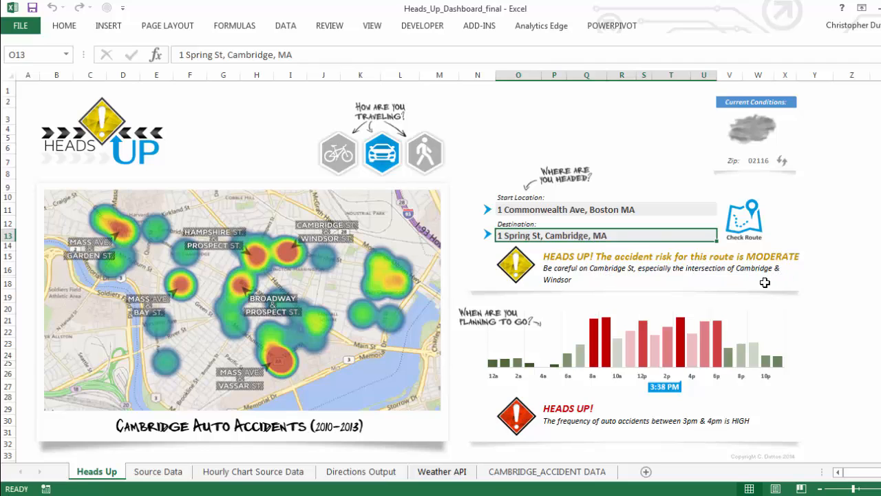
pyautogui.moveTo(691, 274)
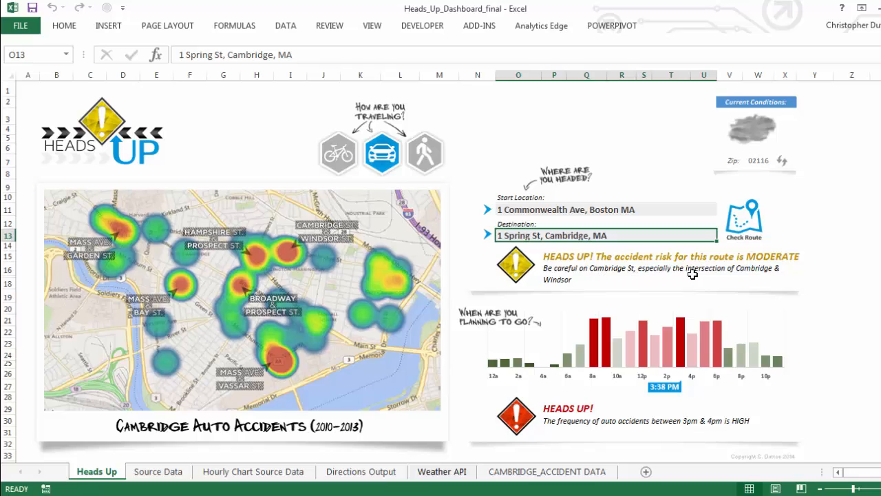
pyautogui.moveTo(595, 289)
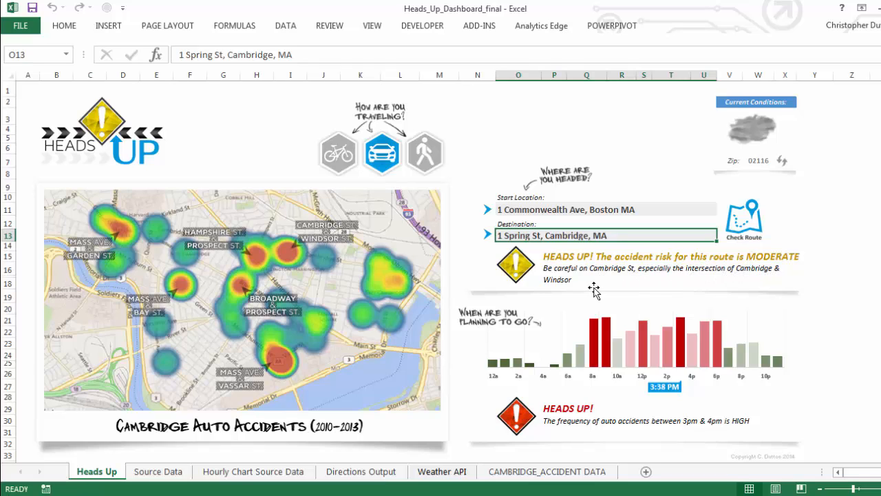